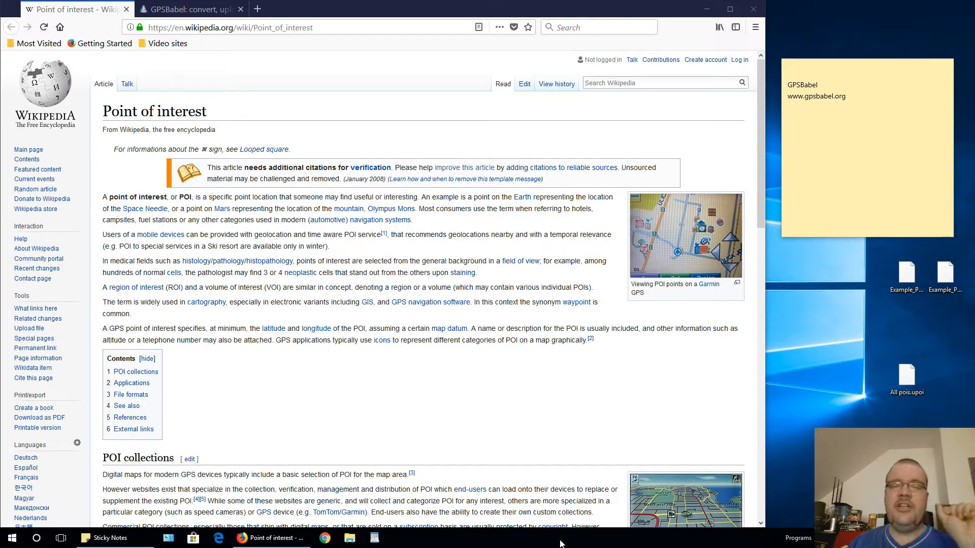
{"action": "mouse_move", "coordinate": [875, 254]}
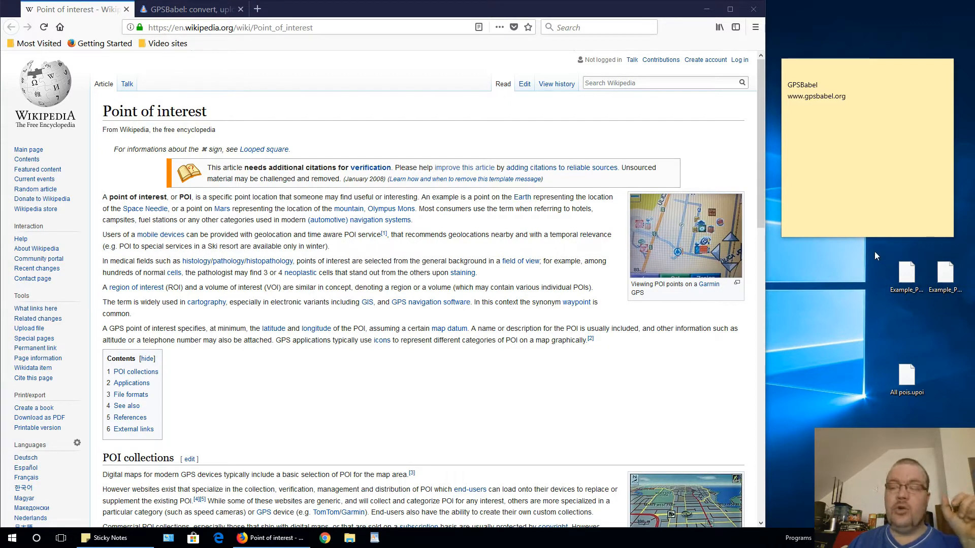
Show the GPSBabel home page tab and highlight 'GPSBabel' in the 'What is GPSBabel?' heading
{"action": "left_click", "coordinate": [906, 272]}
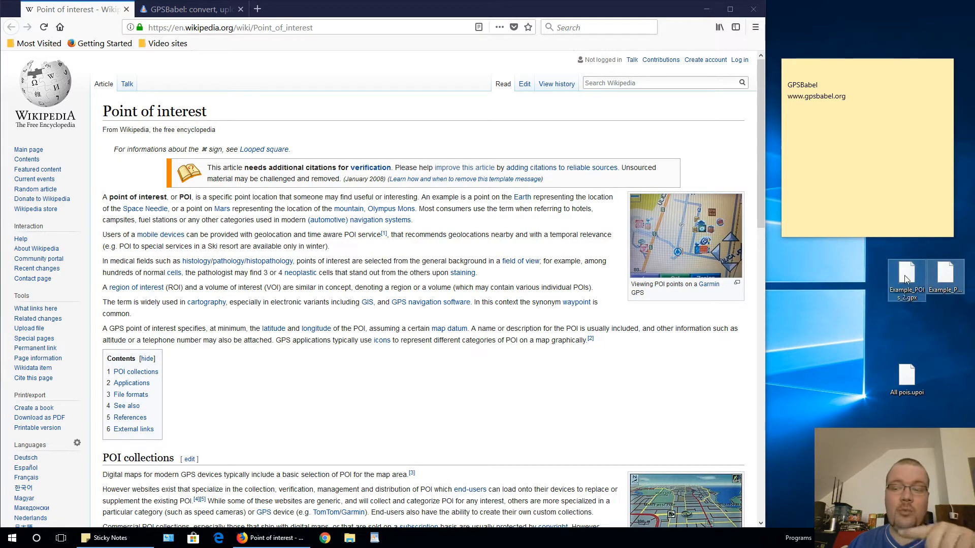
{"action": "mouse_move", "coordinate": [894, 336]}
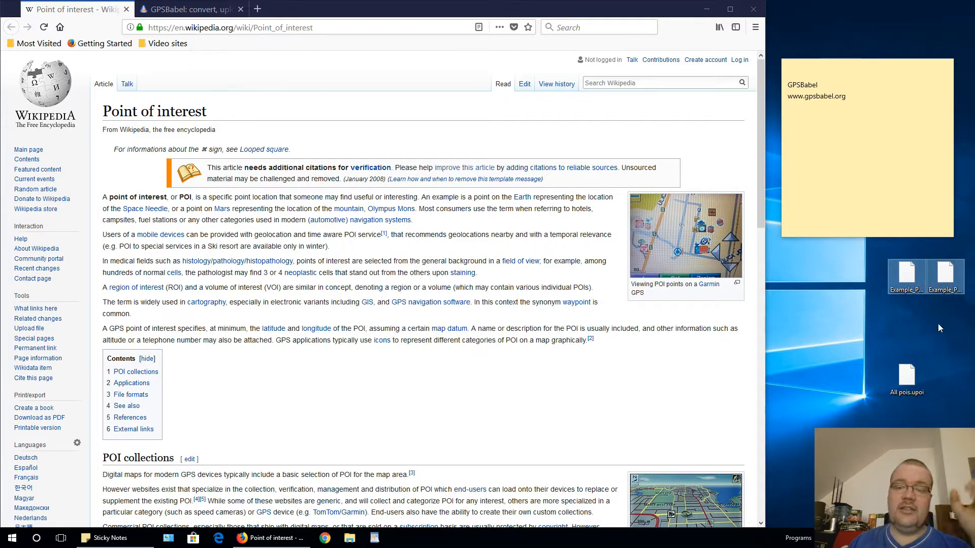
{"action": "mouse_move", "coordinate": [891, 336]}
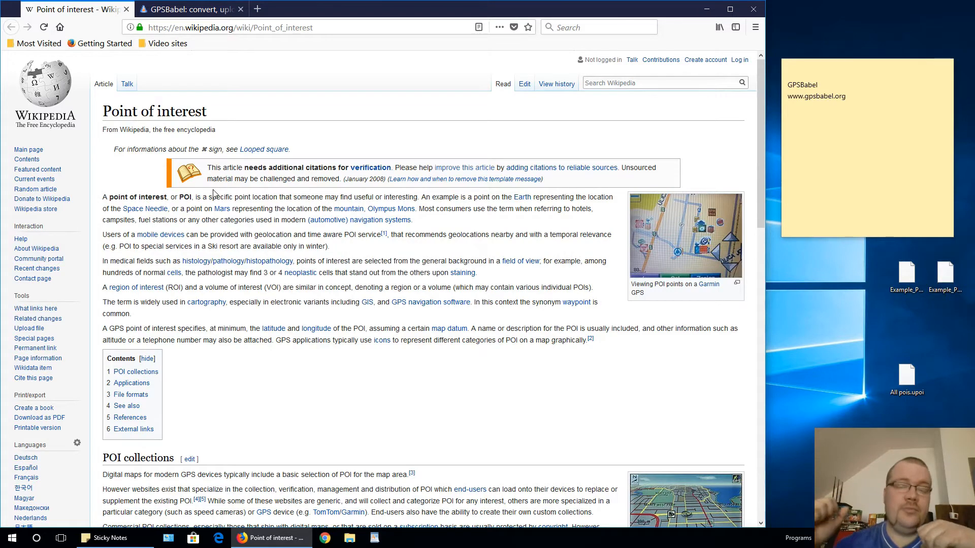
{"action": "left_click", "coordinate": [187, 9]}
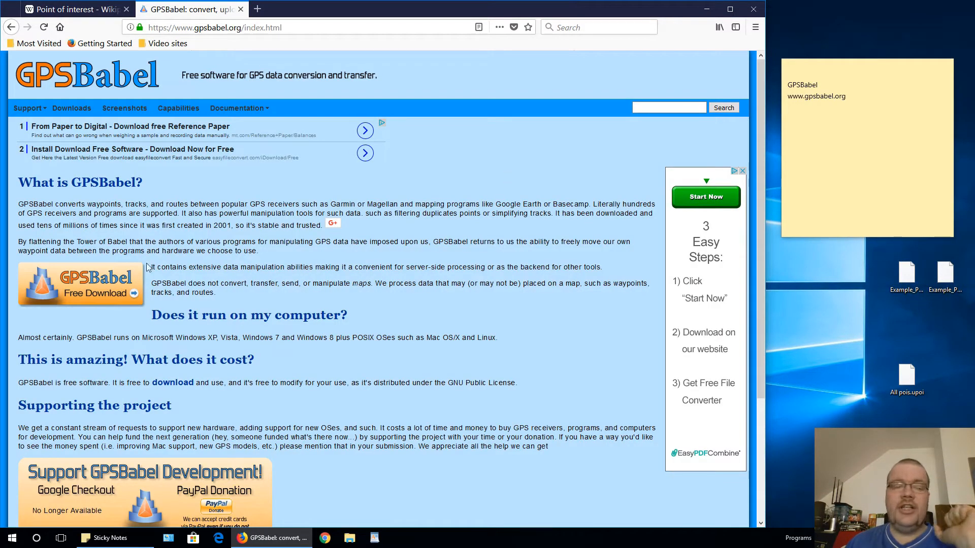
{"action": "double_click", "coordinate": [109, 182]}
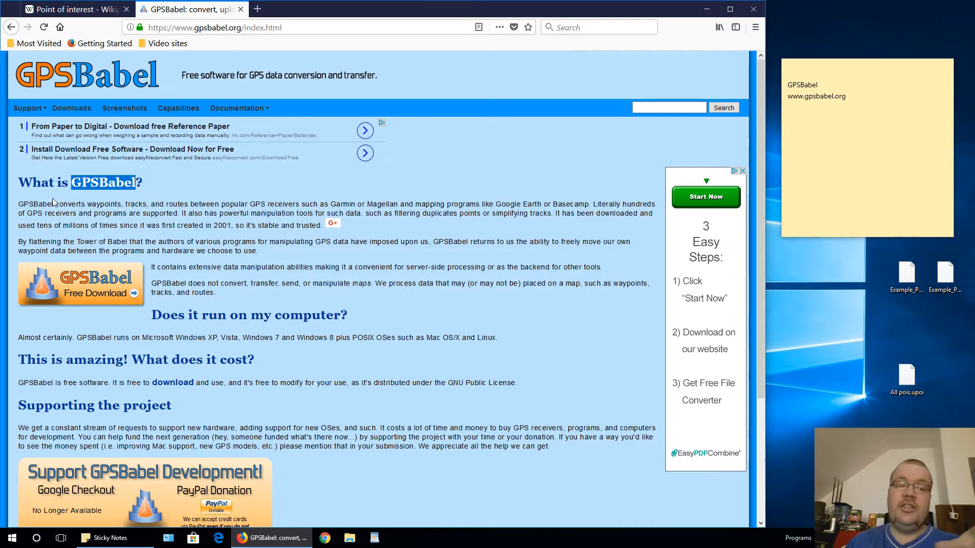
{"action": "mouse_move", "coordinate": [432, 87]}
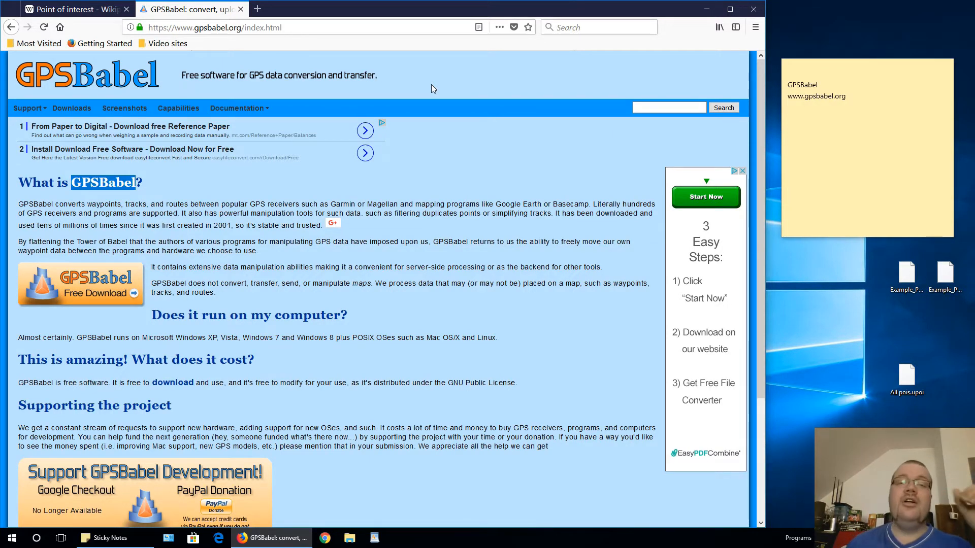
{"action": "mouse_move", "coordinate": [97, 311]}
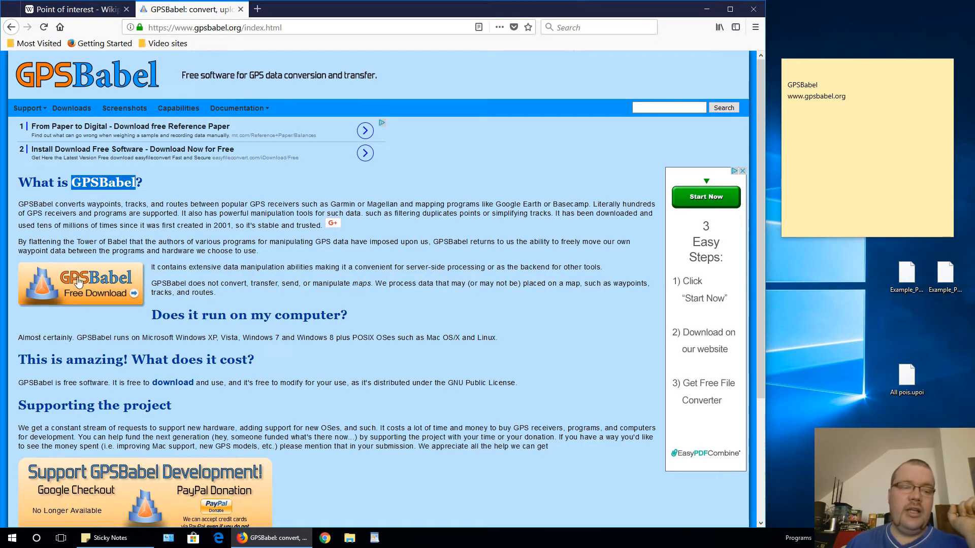
Save the Windows installer GPSBabel-1.5.4-Setup.exe from the GPSBabel download page
{"action": "left_click", "coordinate": [79, 285]}
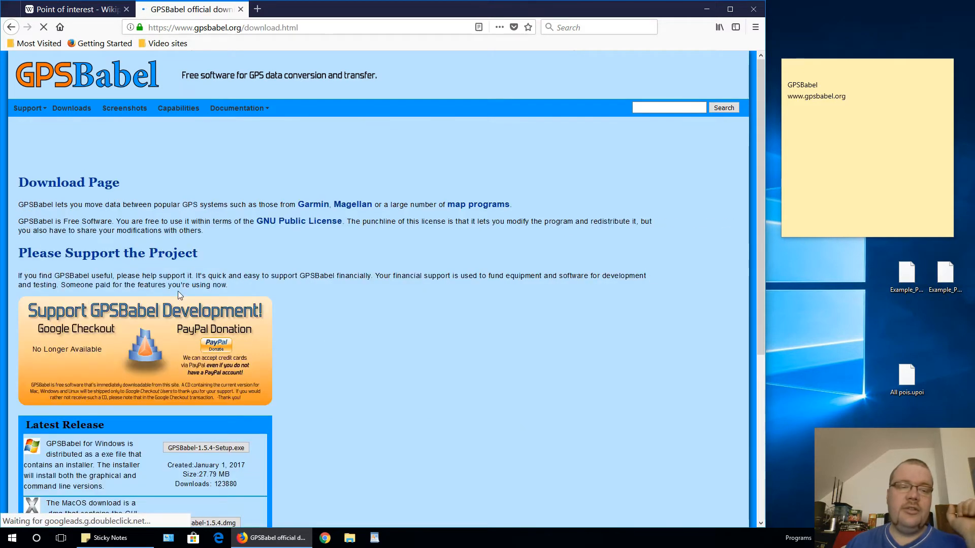
{"action": "scroll", "scroll_direction": "down", "scroll_amount": 3}
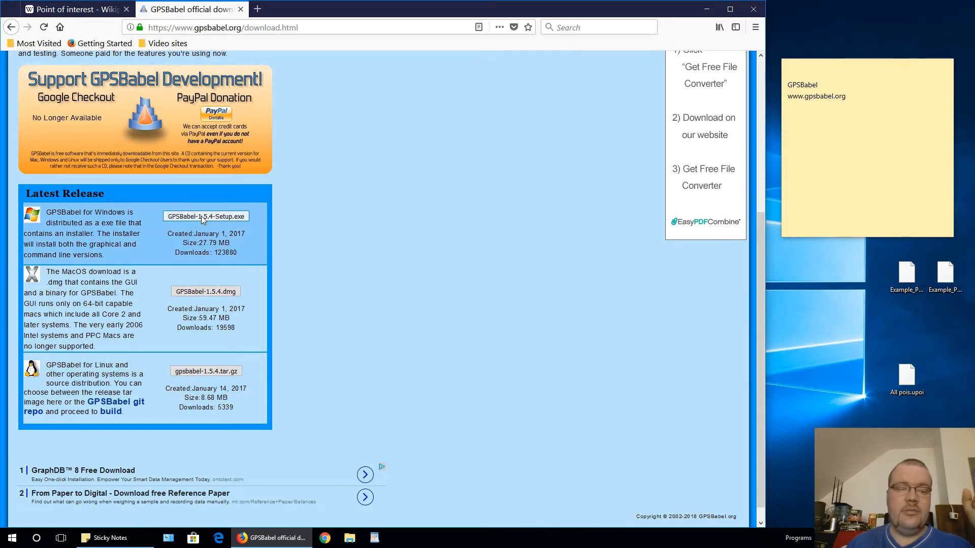
{"action": "left_click", "coordinate": [205, 216]}
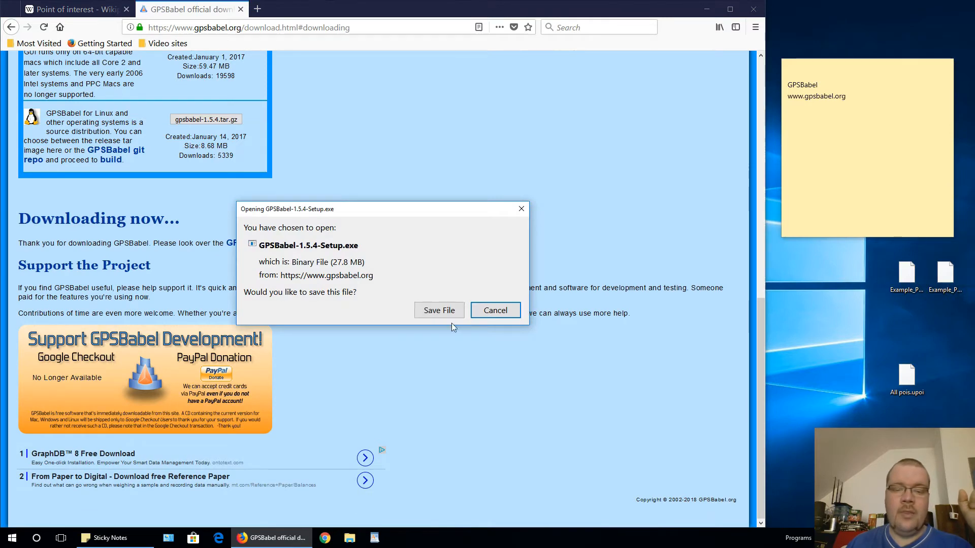
{"action": "left_click", "coordinate": [439, 310]}
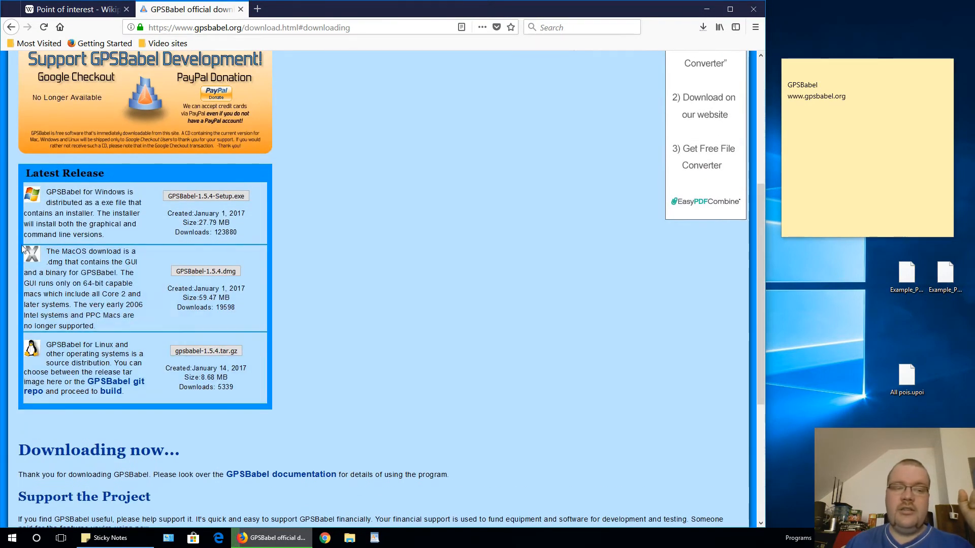
Highlight 'MacOS' and 'Linux' in the description and show Firefox's downloads list
{"action": "double_click", "coordinate": [71, 251]}
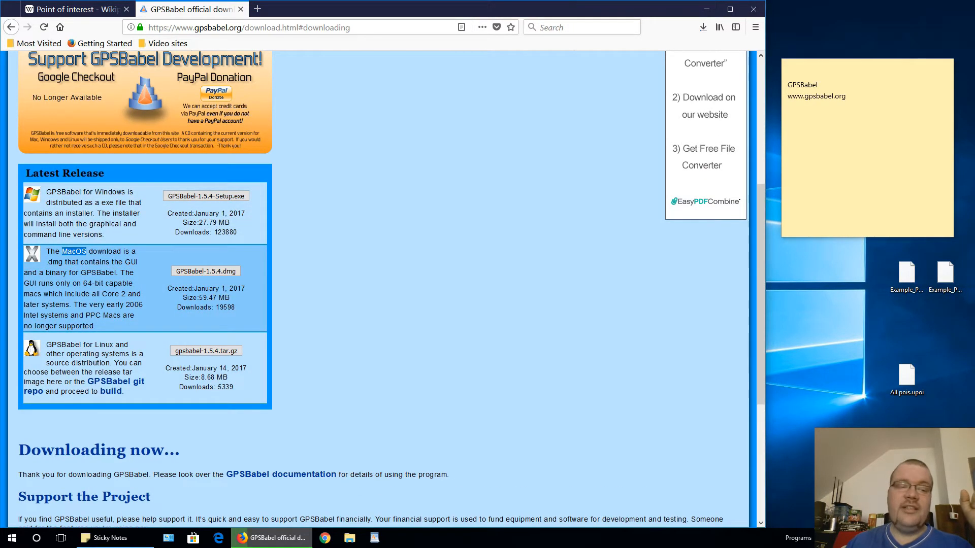
{"action": "double_click", "coordinate": [105, 344]}
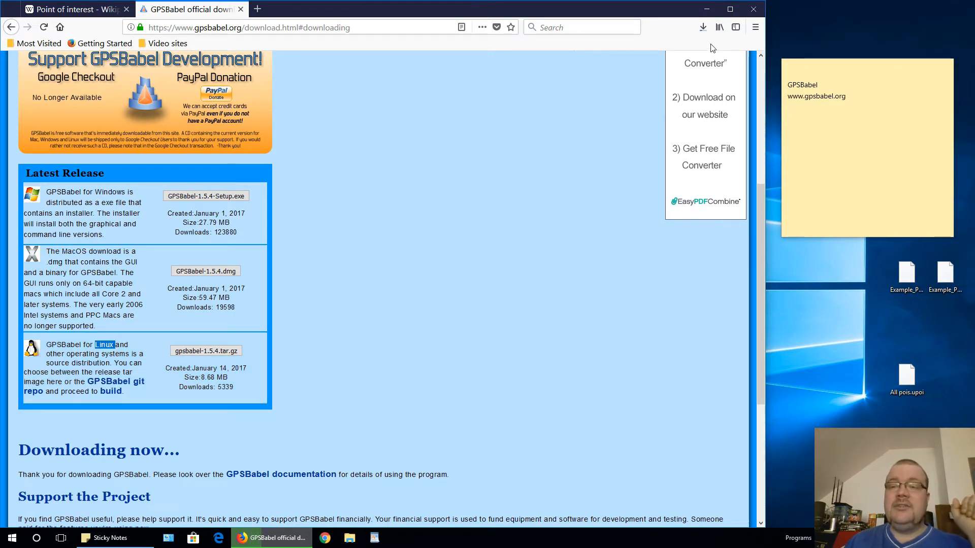
{"action": "left_click", "coordinate": [703, 27]}
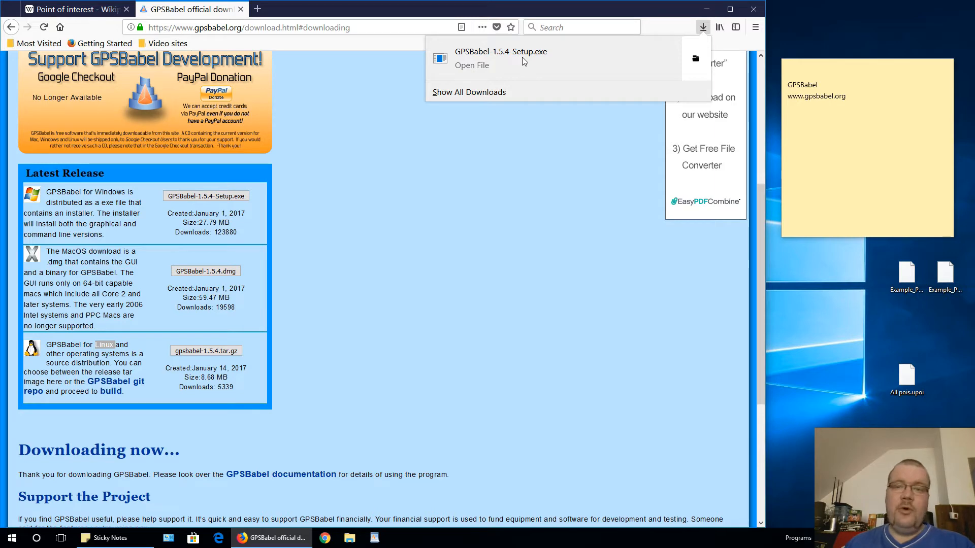
{"action": "mouse_move", "coordinate": [543, 68]}
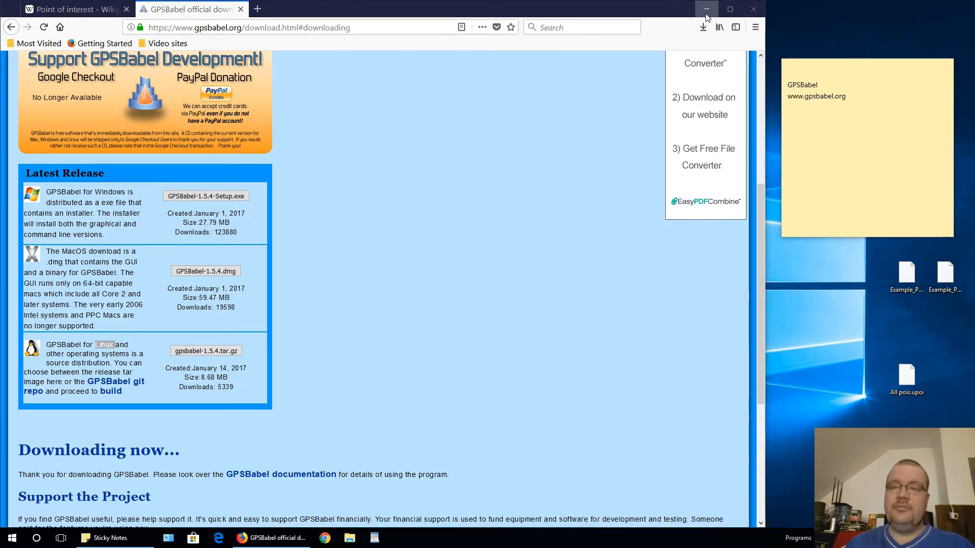
Install GPSBabel with default folders plus a desktop icon, and launch GPSBabelFE
{"action": "left_click", "coordinate": [706, 8]}
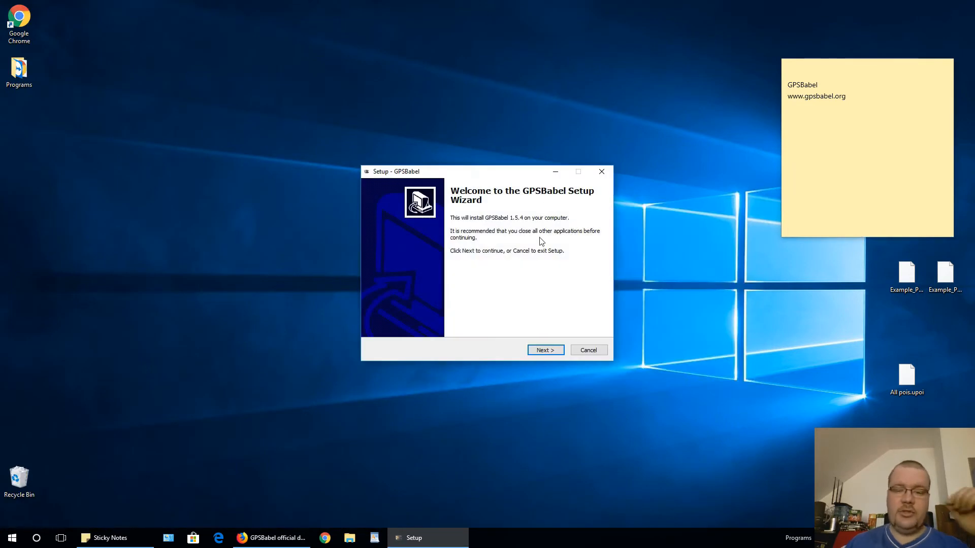
{"action": "left_click", "coordinate": [543, 350]}
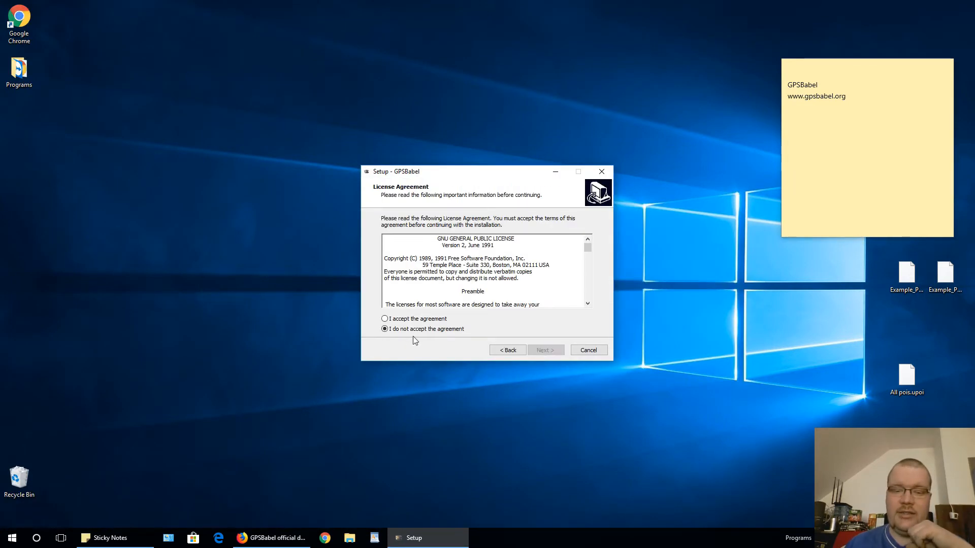
{"action": "left_click", "coordinate": [545, 349]}
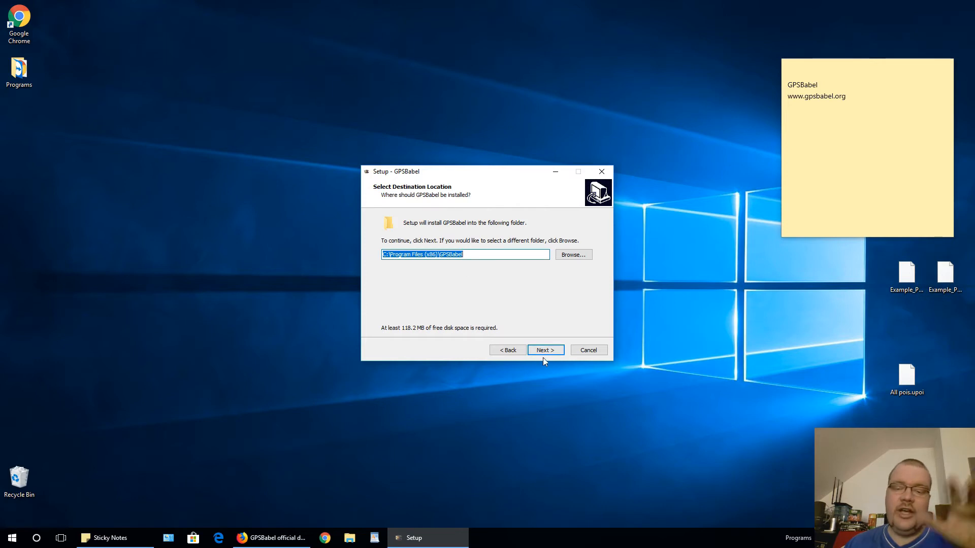
{"action": "left_click", "coordinate": [544, 350]}
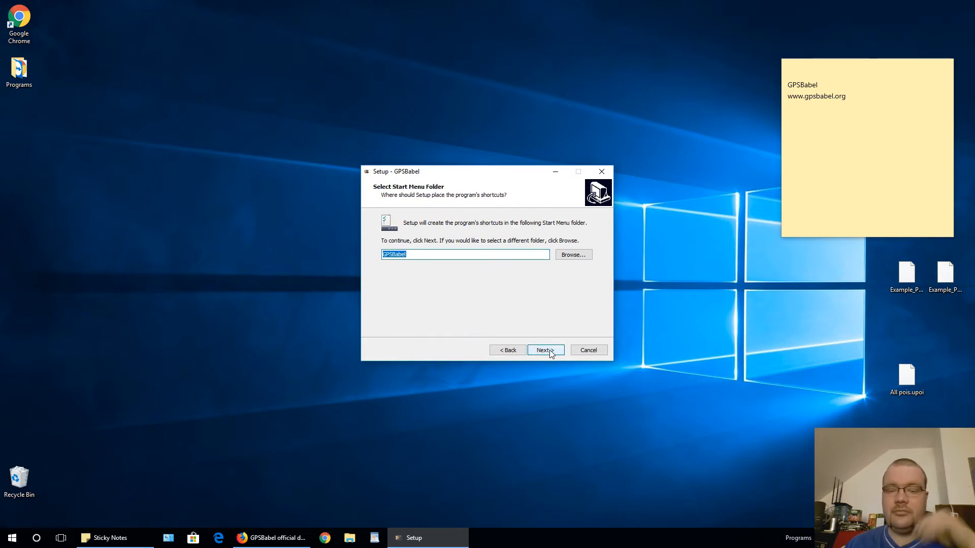
{"action": "left_click", "coordinate": [545, 349]}
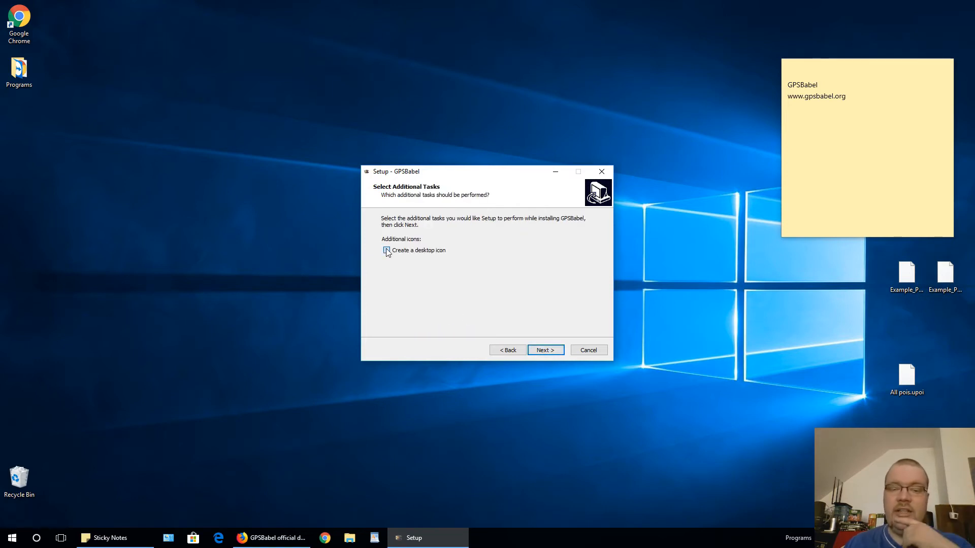
{"action": "left_click", "coordinate": [385, 250]}
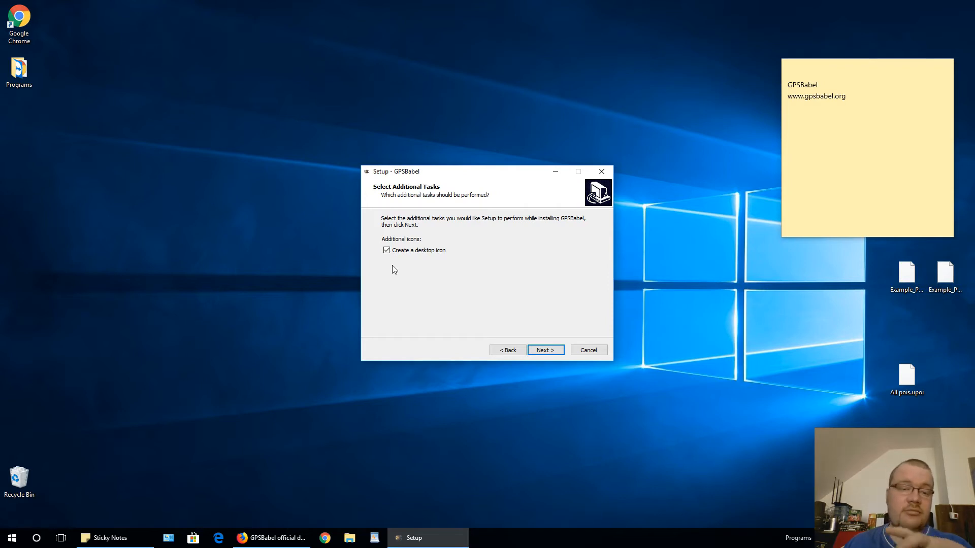
{"action": "mouse_move", "coordinate": [427, 276]}
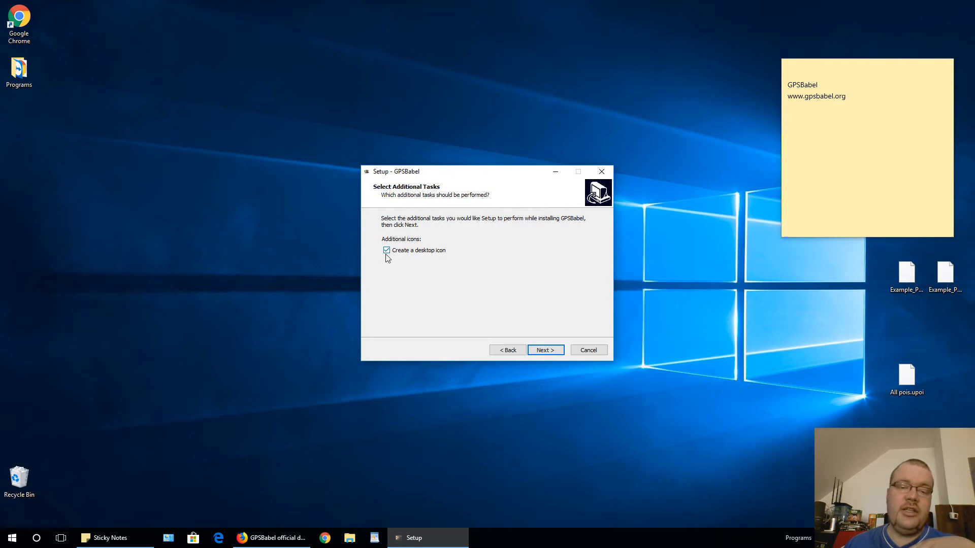
{"action": "left_click", "coordinate": [544, 350]}
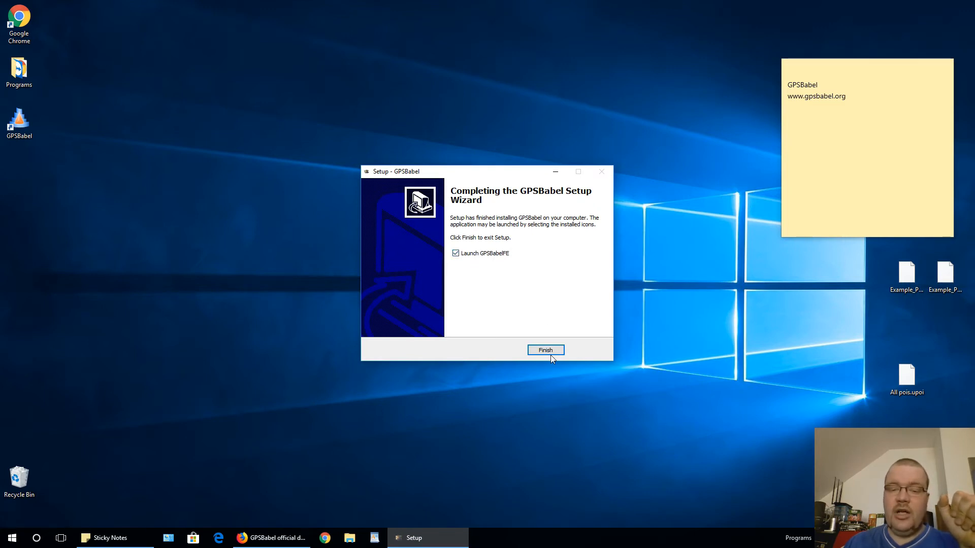
{"action": "left_click", "coordinate": [545, 350]}
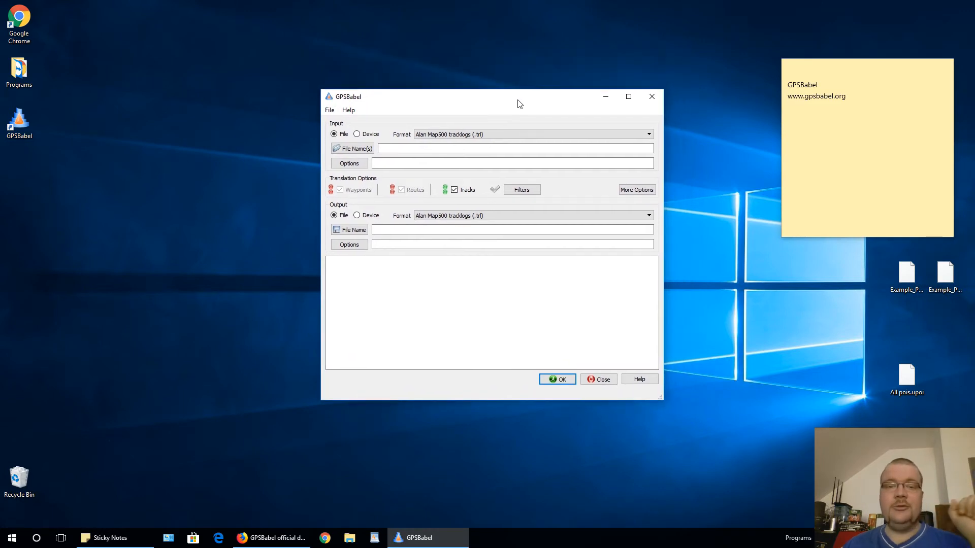
{"action": "mouse_move", "coordinate": [444, 105]}
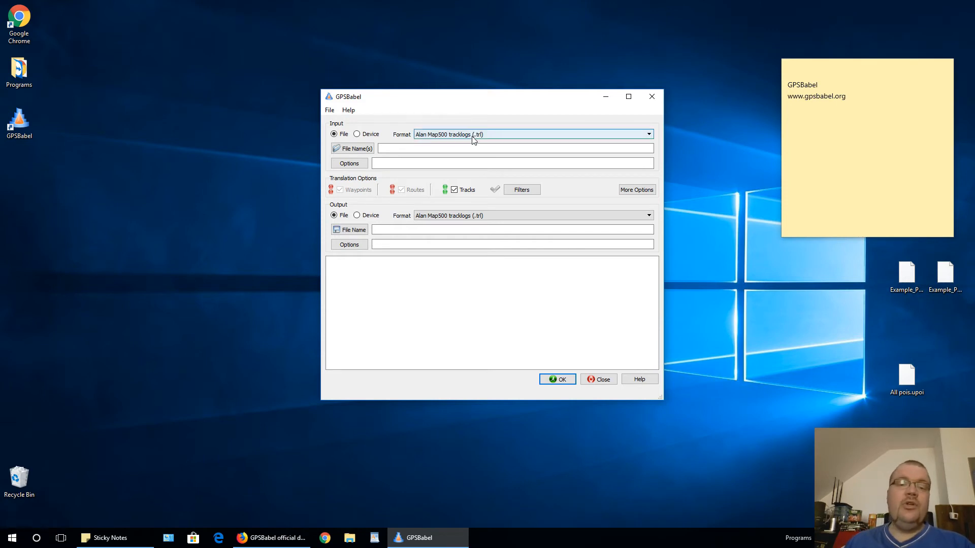
Choose GPX XML from the input Format dropdown list
{"action": "left_click", "coordinate": [649, 134]}
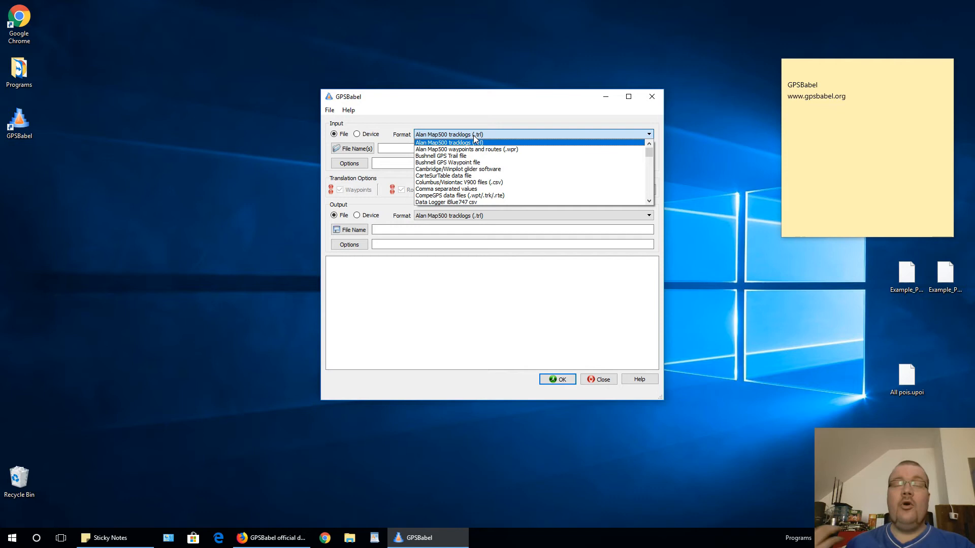
{"action": "scroll", "scroll_direction": "down", "scroll_amount": 3}
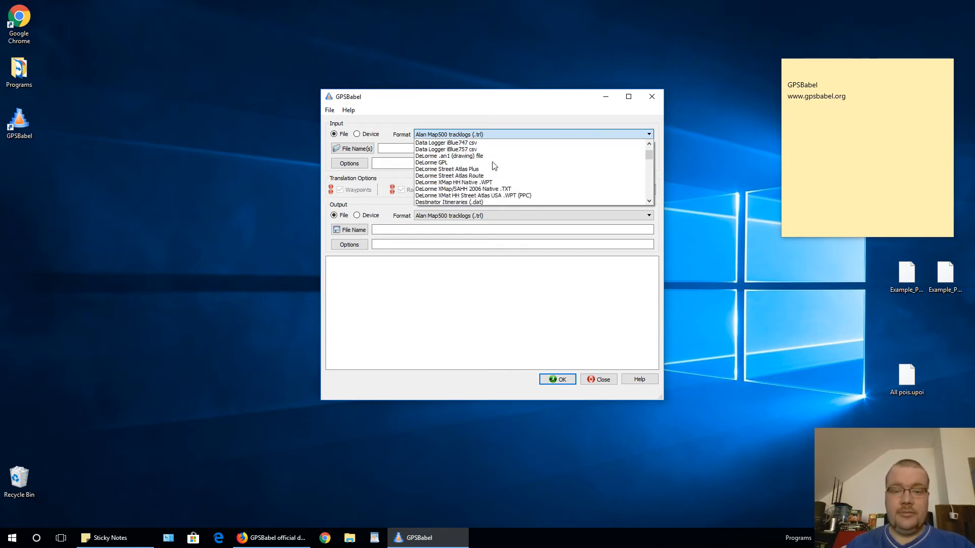
{"action": "scroll", "scroll_direction": "down", "scroll_amount": 3}
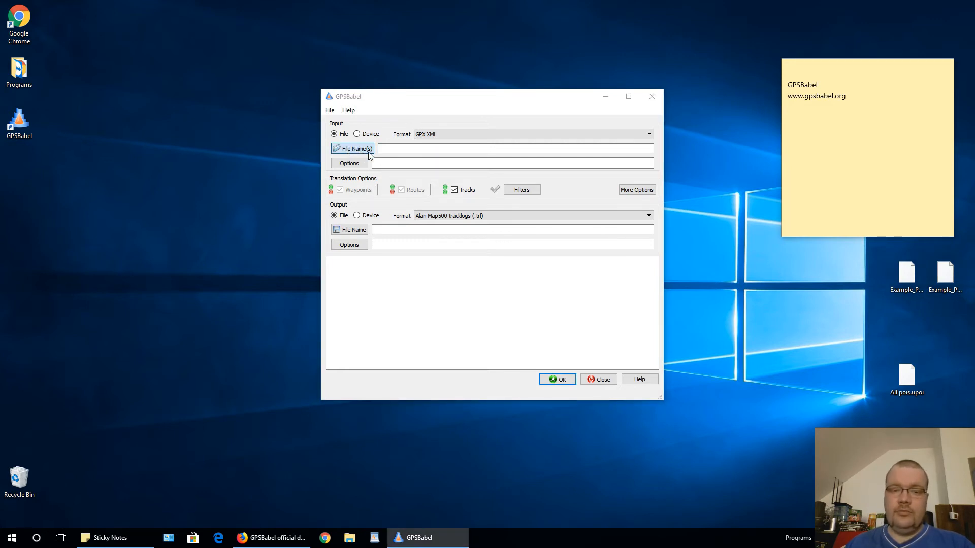
{"action": "mouse_move", "coordinate": [463, 166]}
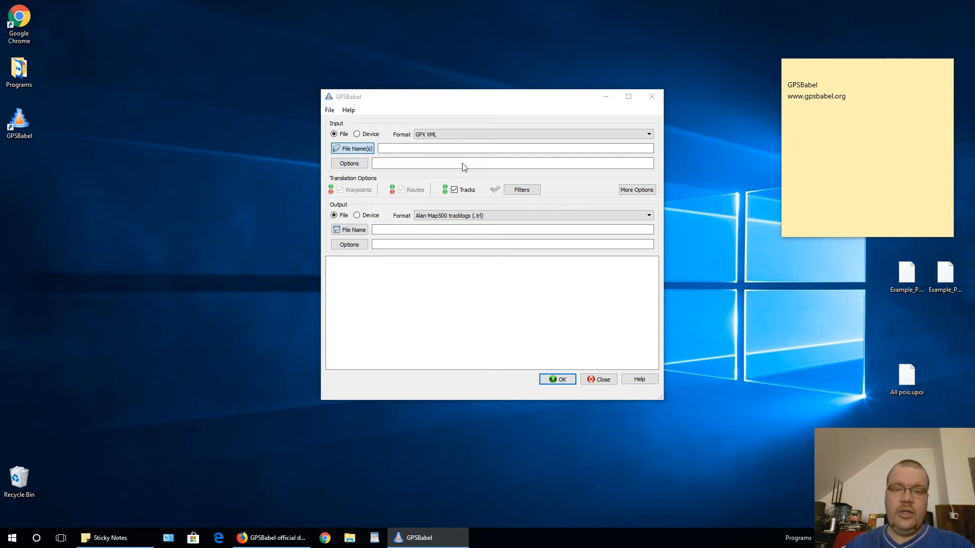
Select Example_POIs_1.gpx and Example_POIs_2.gpx on the Desktop as input files
{"action": "left_click", "coordinate": [352, 149]}
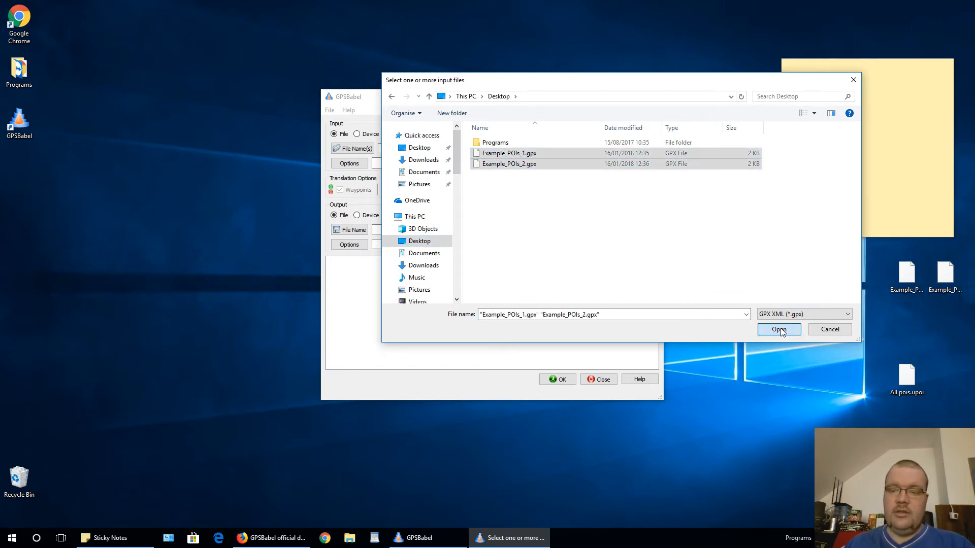
{"action": "left_click", "coordinate": [779, 329]}
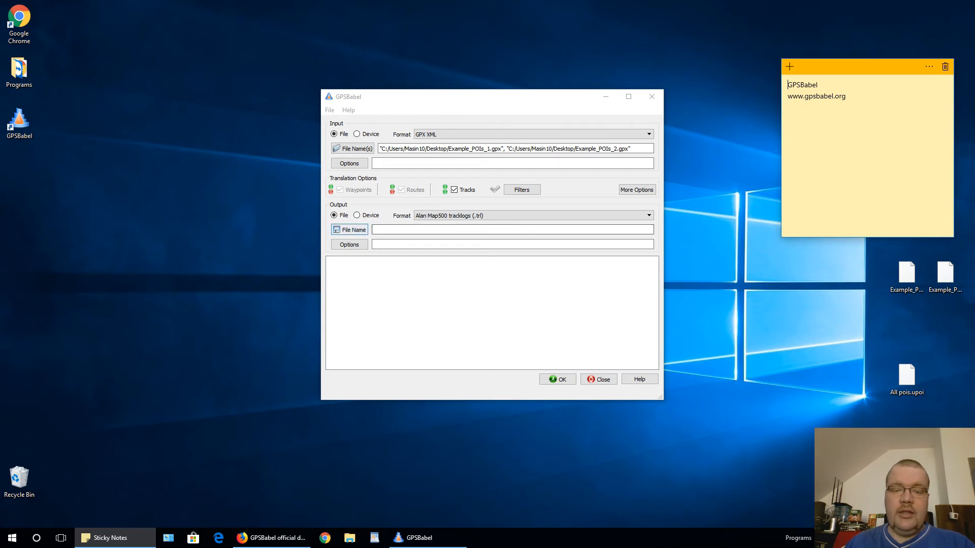
Pick 'iGo Primo points of interest (.upoi)' from the output Format dropdown
{"action": "left_click", "coordinate": [648, 216]}
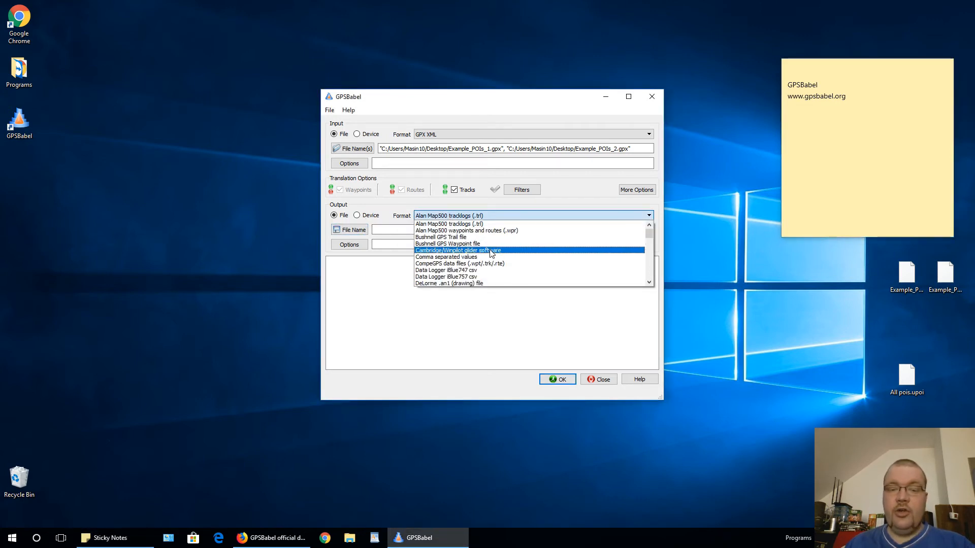
{"action": "scroll", "scroll_direction": "down", "scroll_amount": 3}
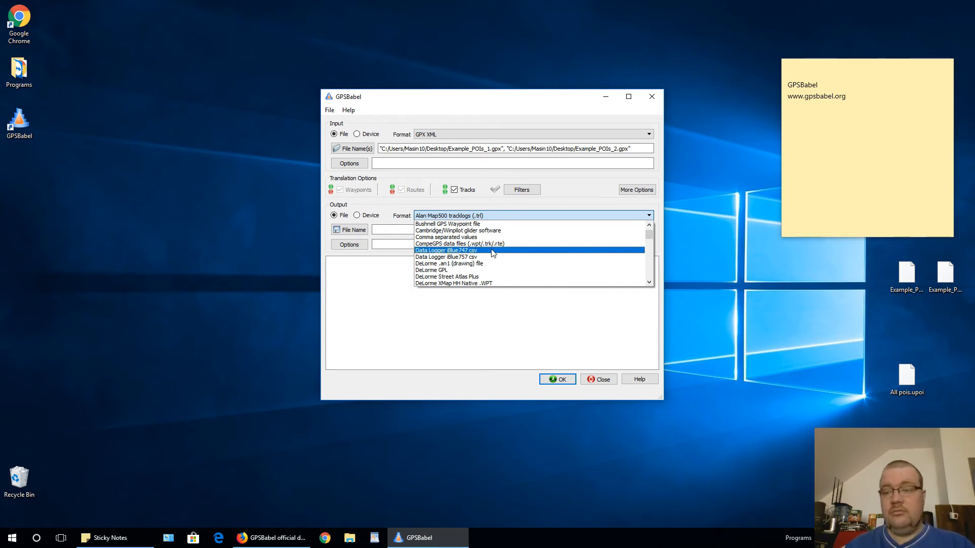
{"action": "scroll", "scroll_direction": "down", "scroll_amount": 3}
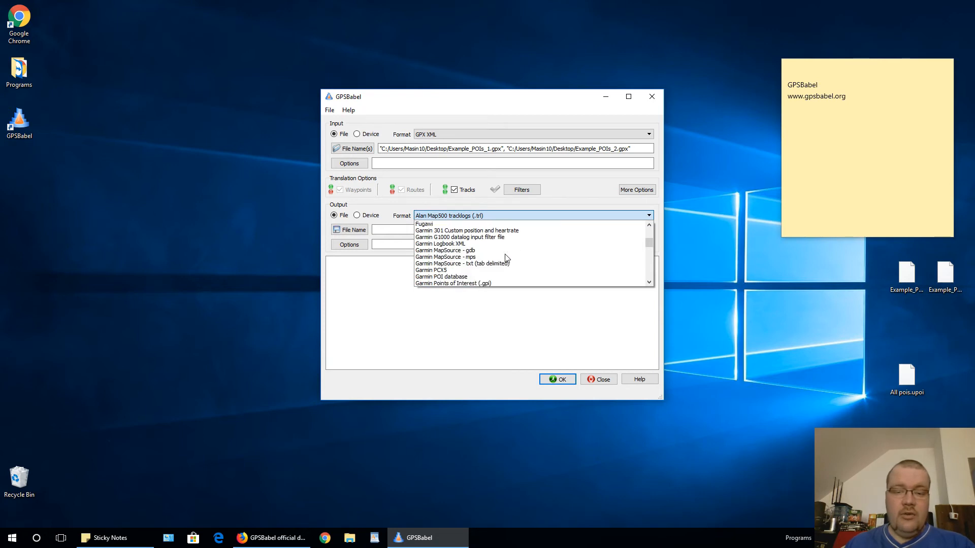
{"action": "scroll", "scroll_direction": "down", "scroll_amount": 3}
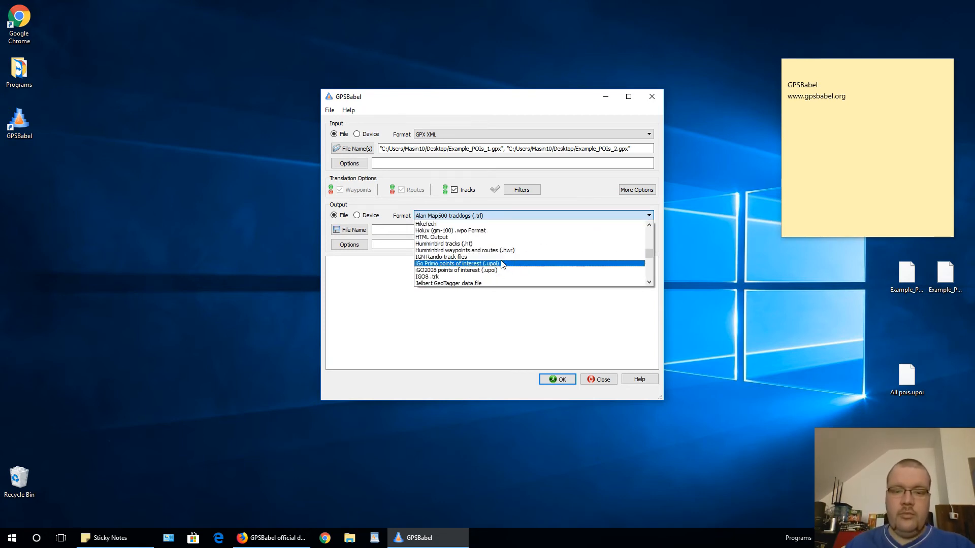
{"action": "mouse_move", "coordinate": [417, 269]}
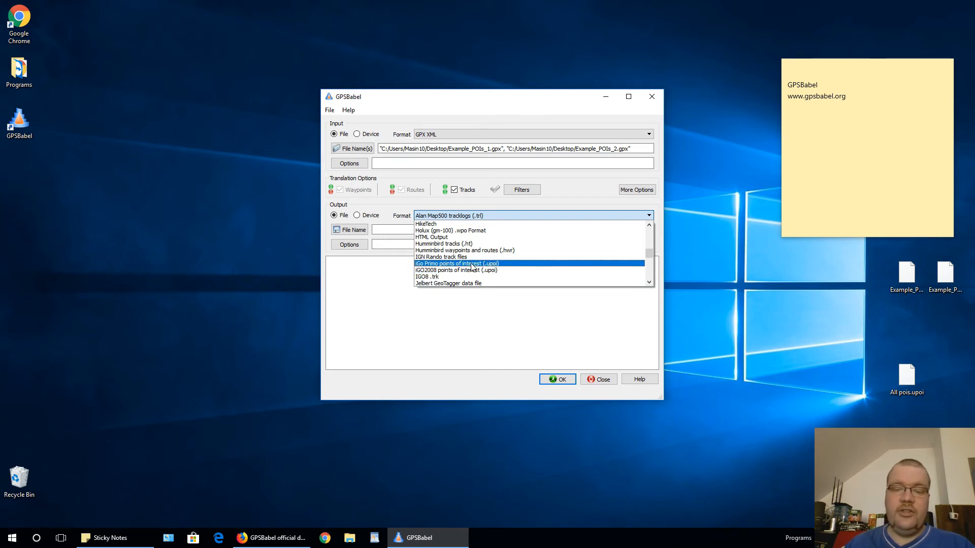
{"action": "left_click", "coordinate": [457, 264]}
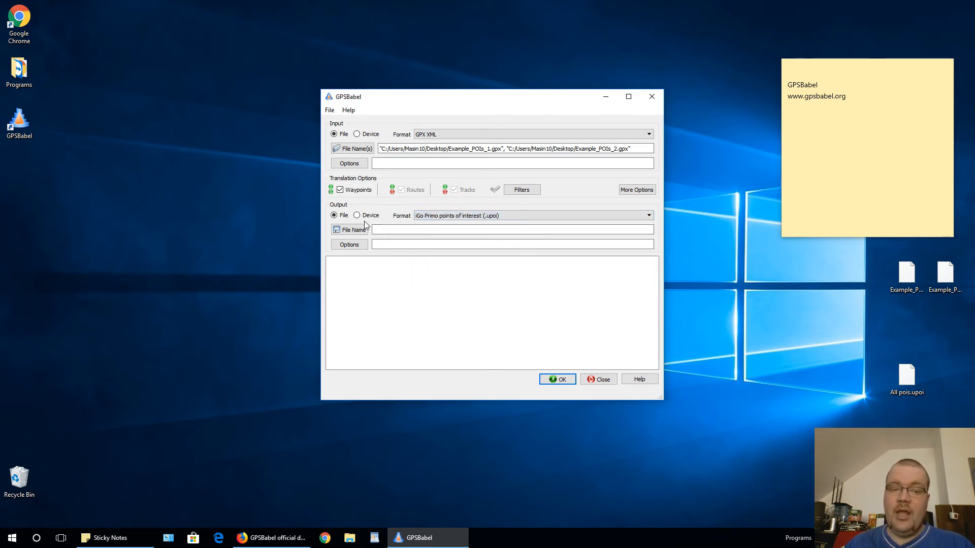
Save output as the existing Desktop file All pois.upoi, confirming the replacement
{"action": "left_click", "coordinate": [349, 230]}
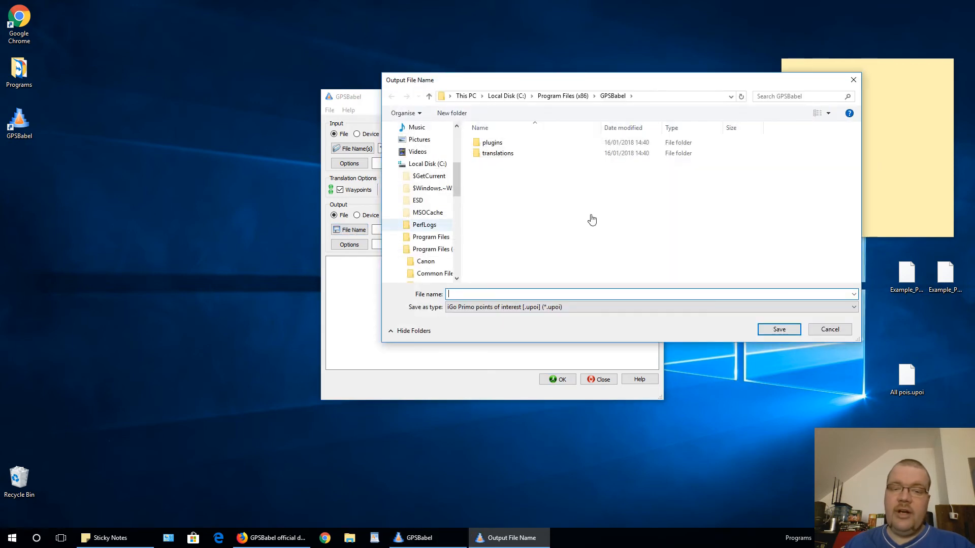
{"action": "scroll", "scroll_direction": "up", "scroll_amount": 3}
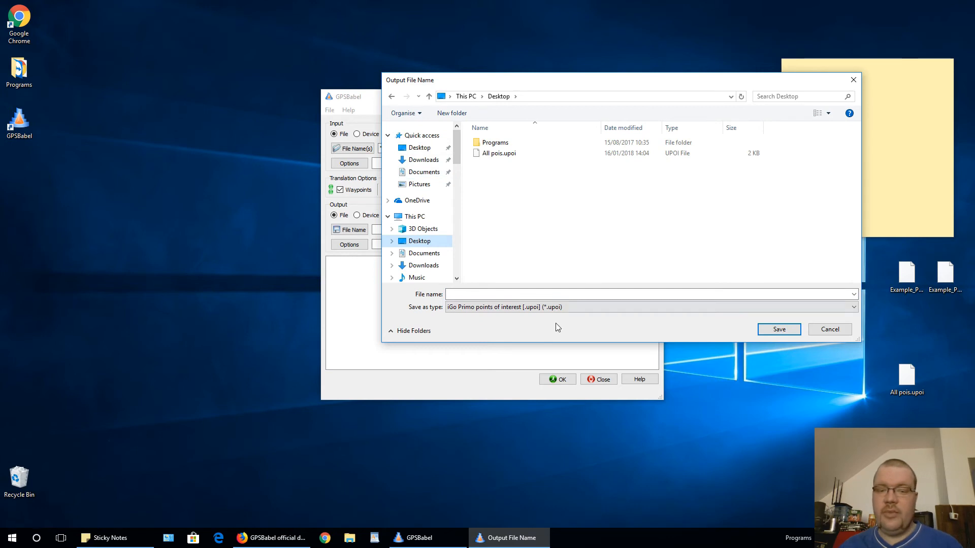
{"action": "left_click", "coordinate": [499, 152]}
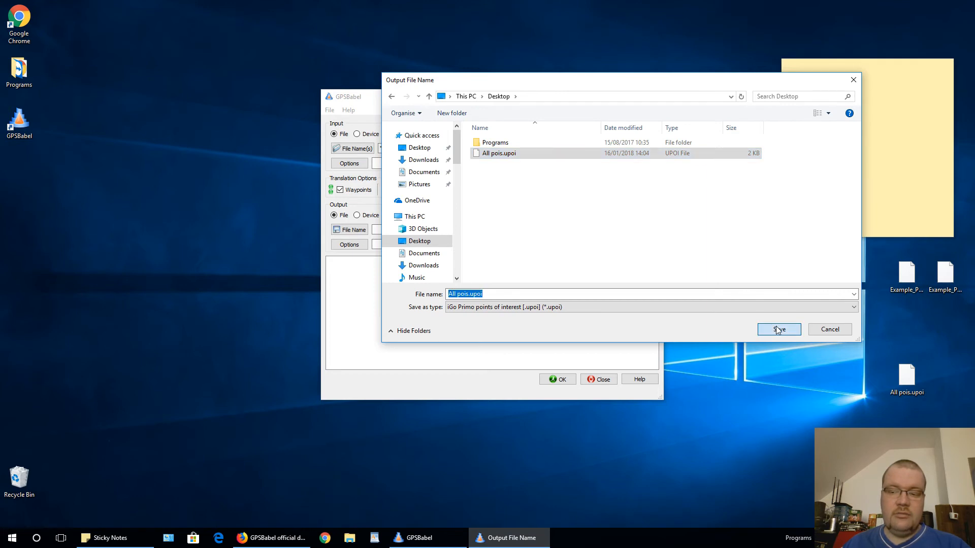
{"action": "left_click", "coordinate": [779, 329]}
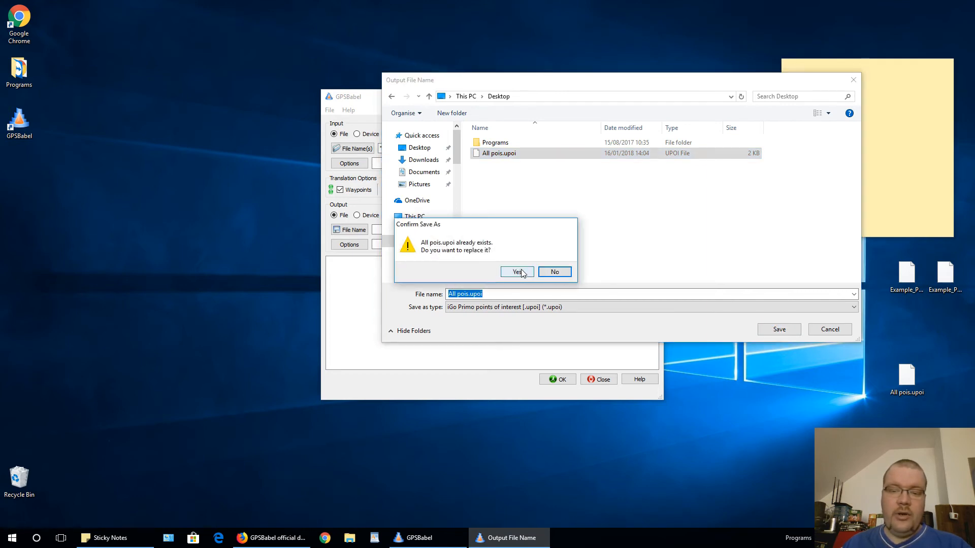
{"action": "left_click", "coordinate": [517, 271]}
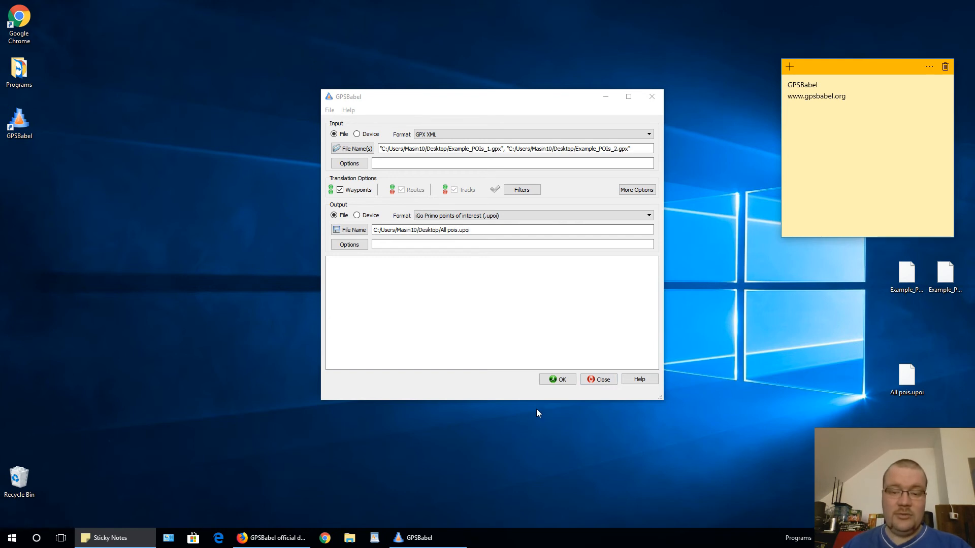
{"action": "mouse_move", "coordinate": [633, 457]}
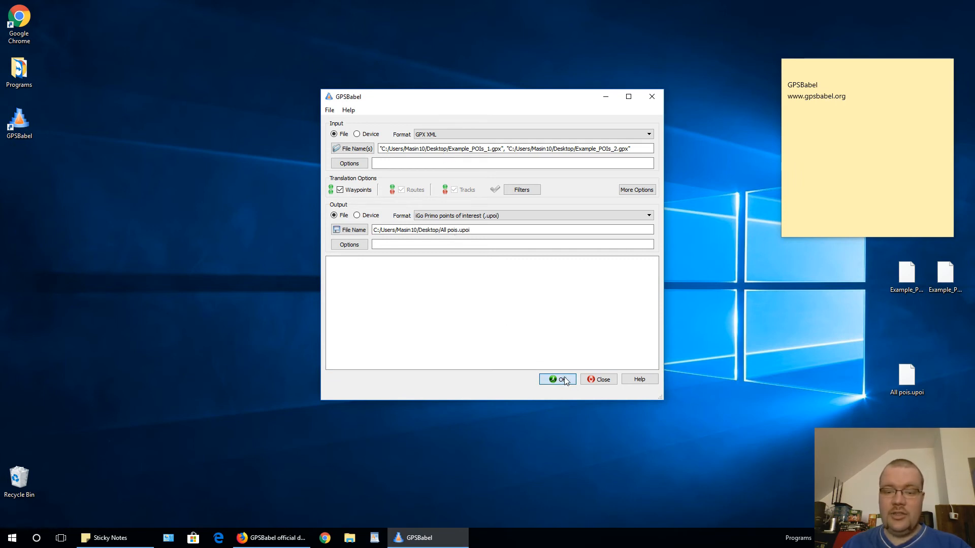
Run the conversion, then open the context menu for All pois.upoi on the desktop
{"action": "left_click", "coordinate": [557, 379]}
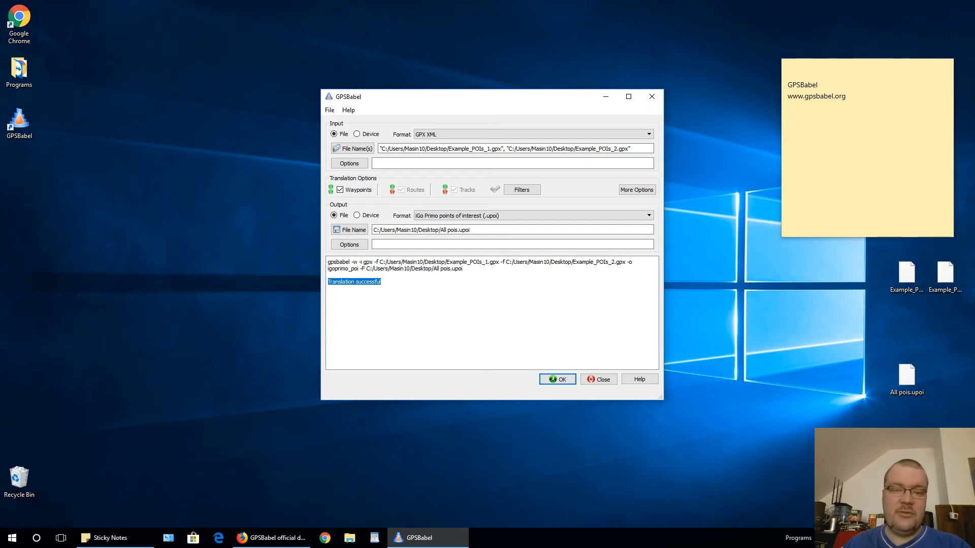
{"action": "right_click", "coordinate": [906, 381]}
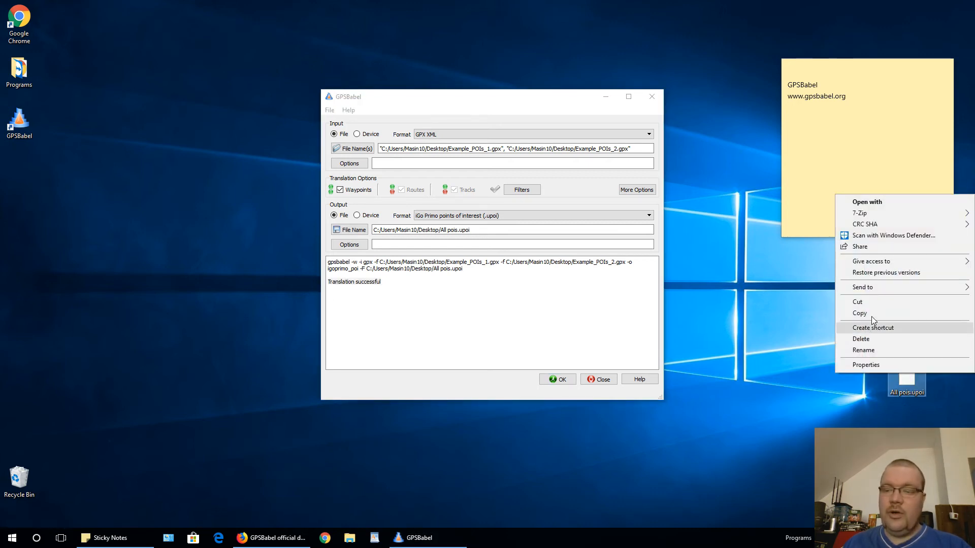
{"action": "mouse_move", "coordinate": [873, 204]}
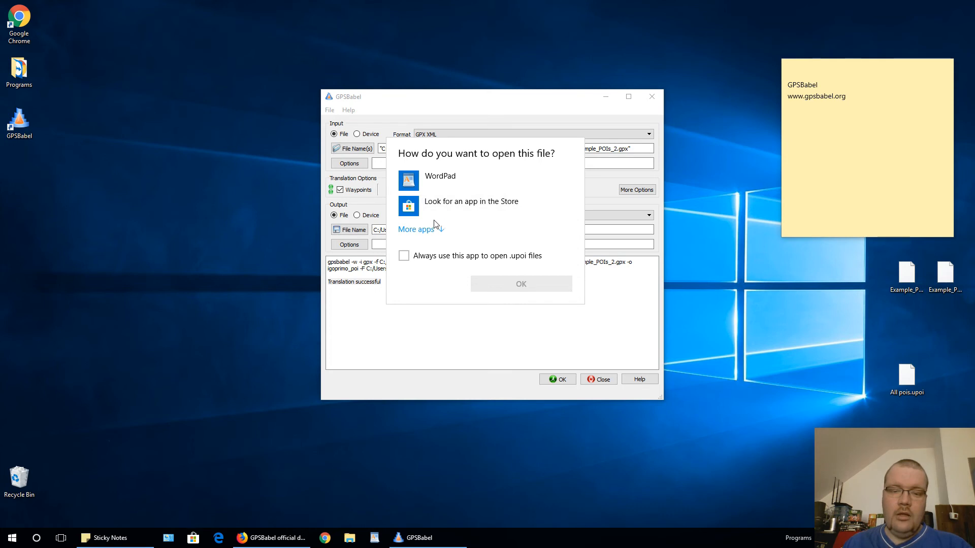
Open All pois.upoi in WordPad and inspect its eight merged location entries
{"action": "left_click", "coordinate": [440, 176]}
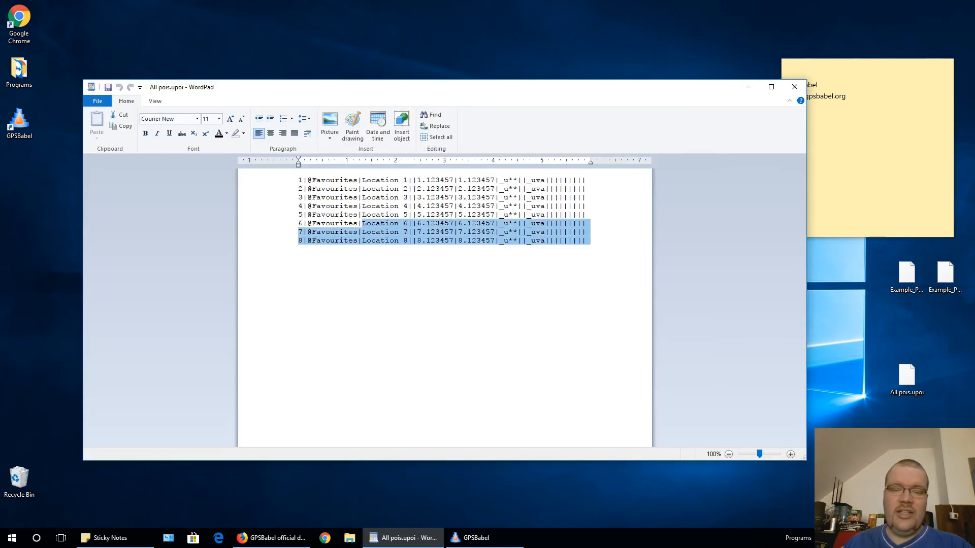
{"action": "left_click", "coordinate": [321, 180]}
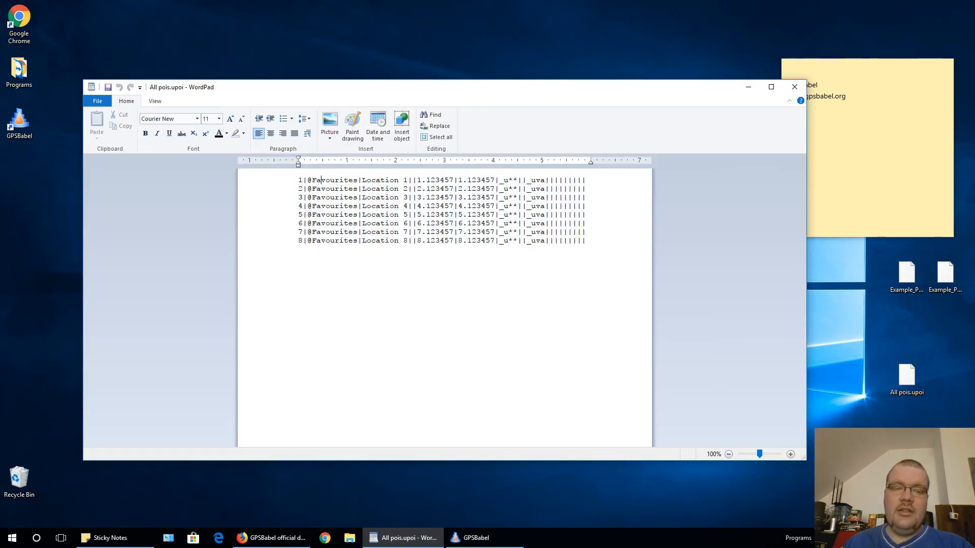
{"action": "double_click", "coordinate": [334, 180]}
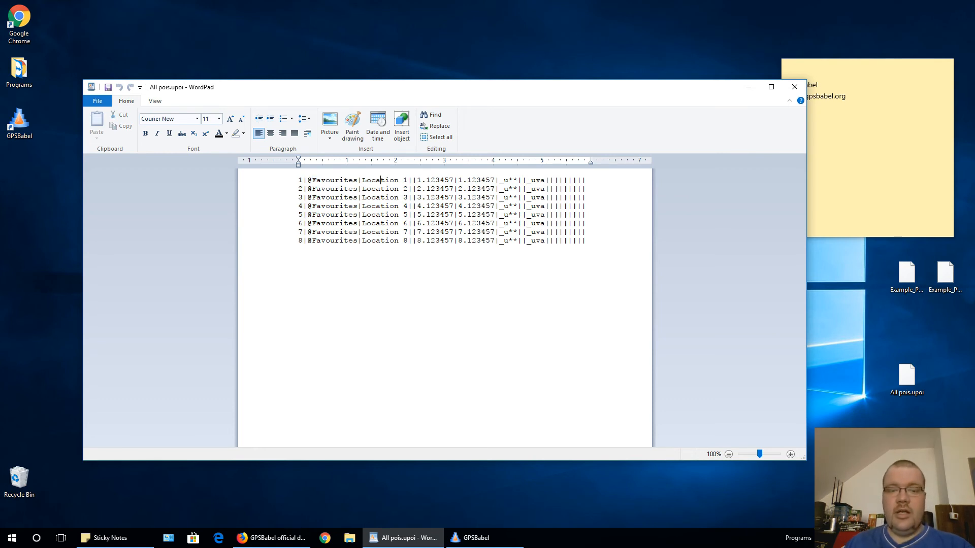
{"action": "double_click", "coordinate": [379, 179]}
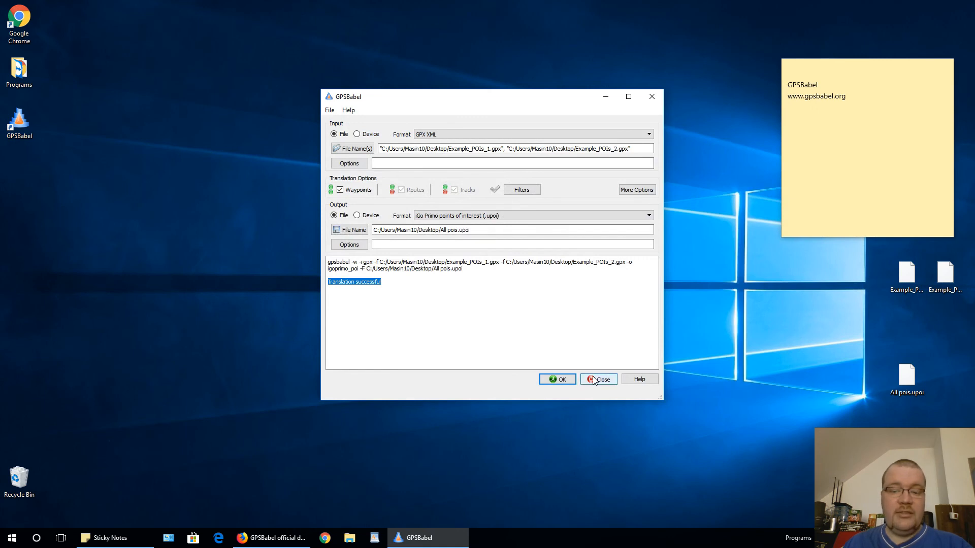
Close the GPSBabel window, bringing up the Support GPSBabel donation dialog
{"action": "left_click", "coordinate": [598, 380]}
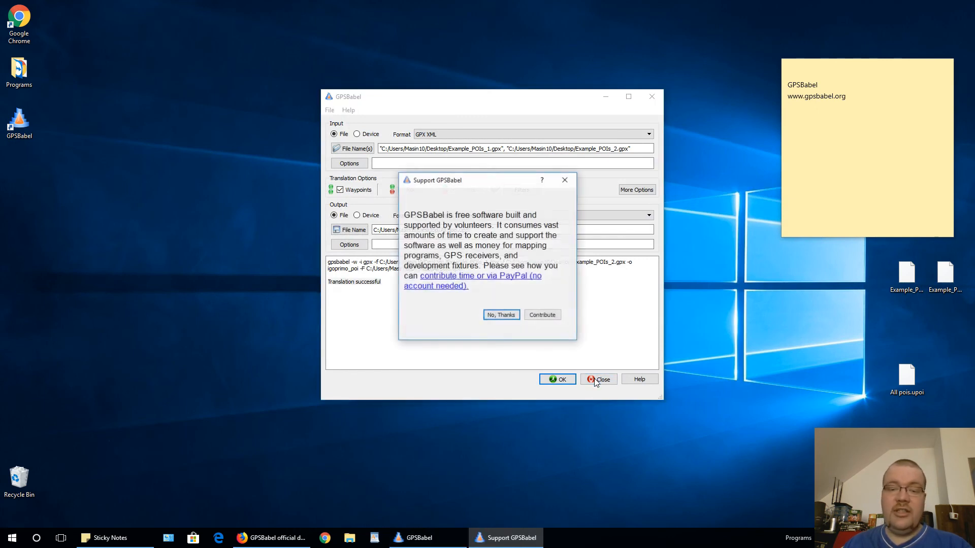
{"action": "mouse_move", "coordinate": [286, 242]}
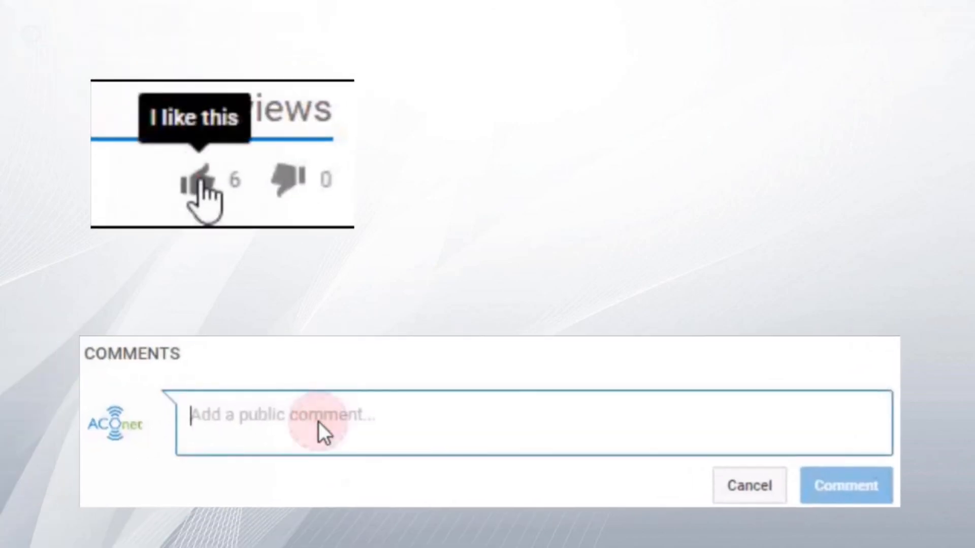
{"action": "type", "text": "Super video,"}
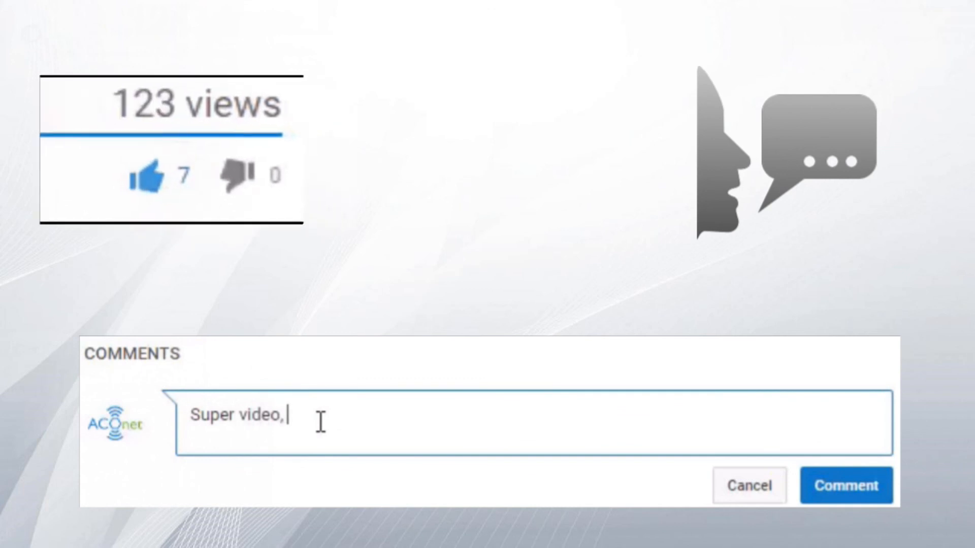
{"action": "type", "text": "keep it up =)"}
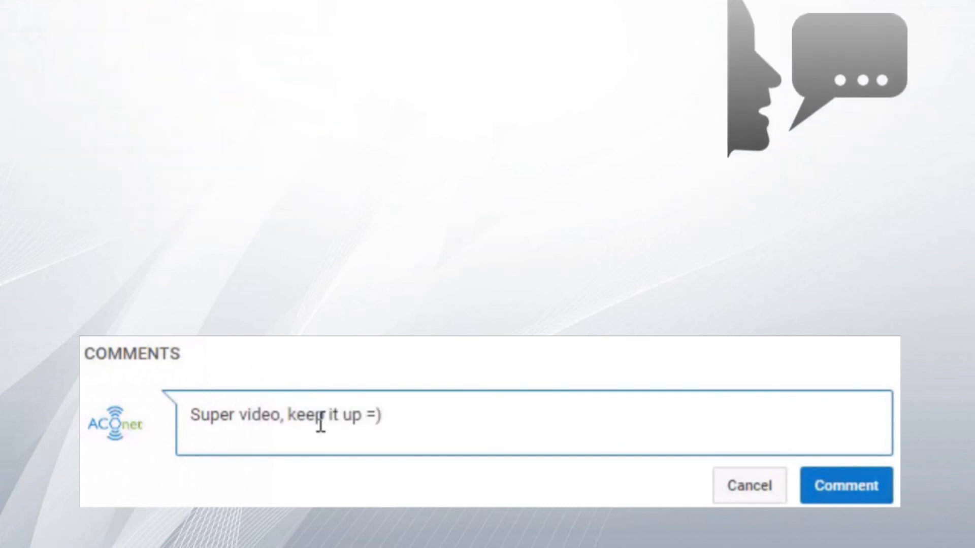